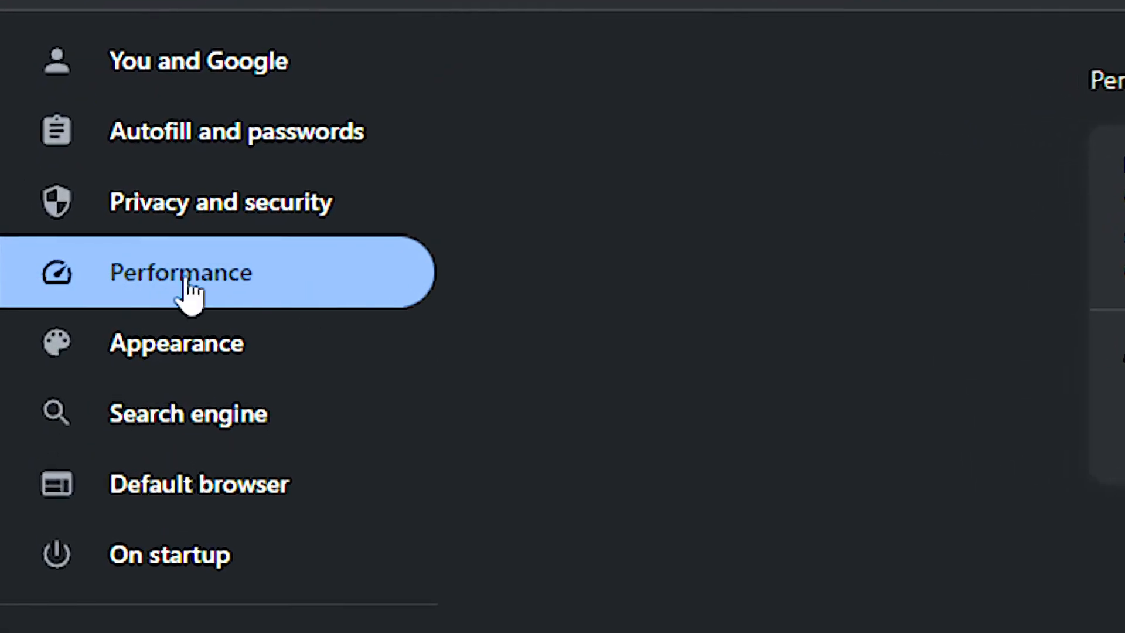
Review Chrome's Performance settings, then its System settings.
click(181, 273)
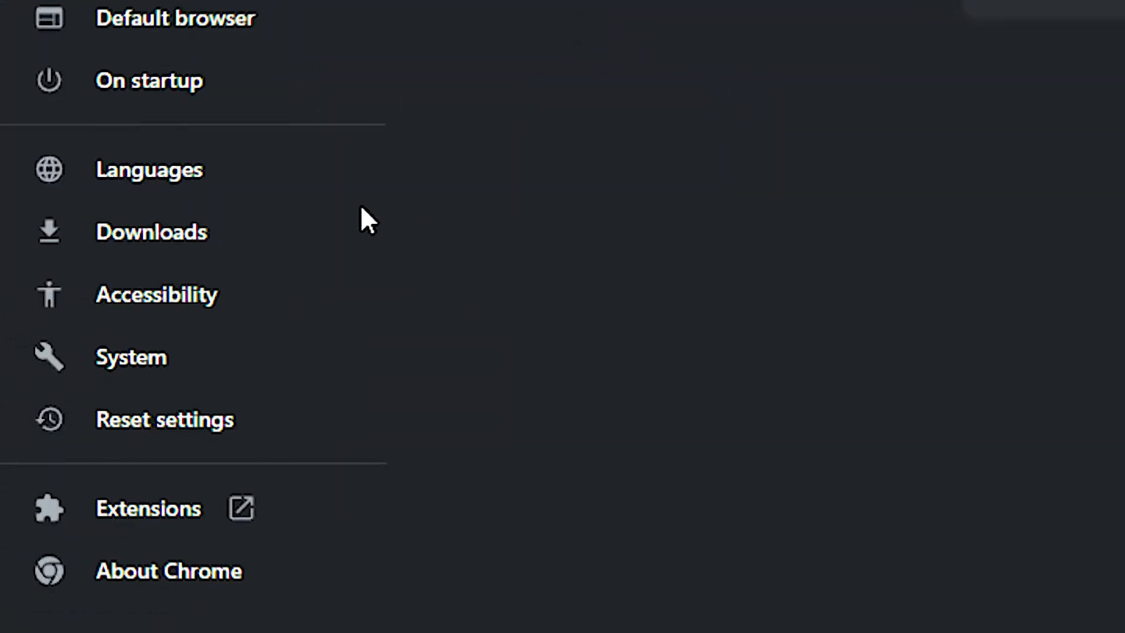
click(131, 356)
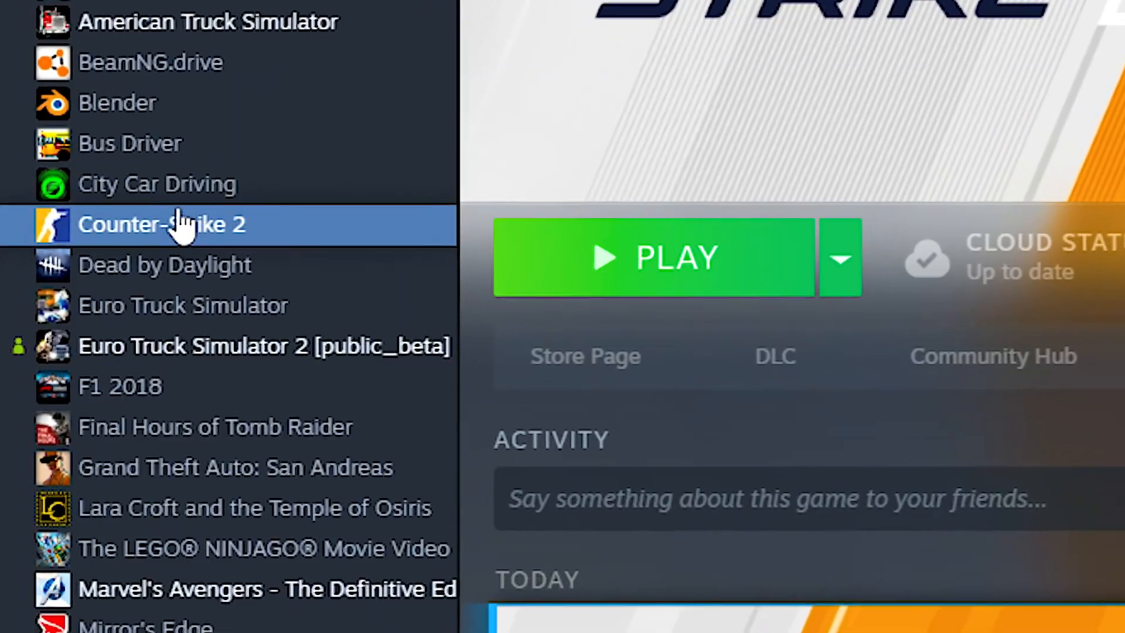
Browse Counter-Strike 2's installed files from Steam properties and enter the game folder.
right_click(164, 223)
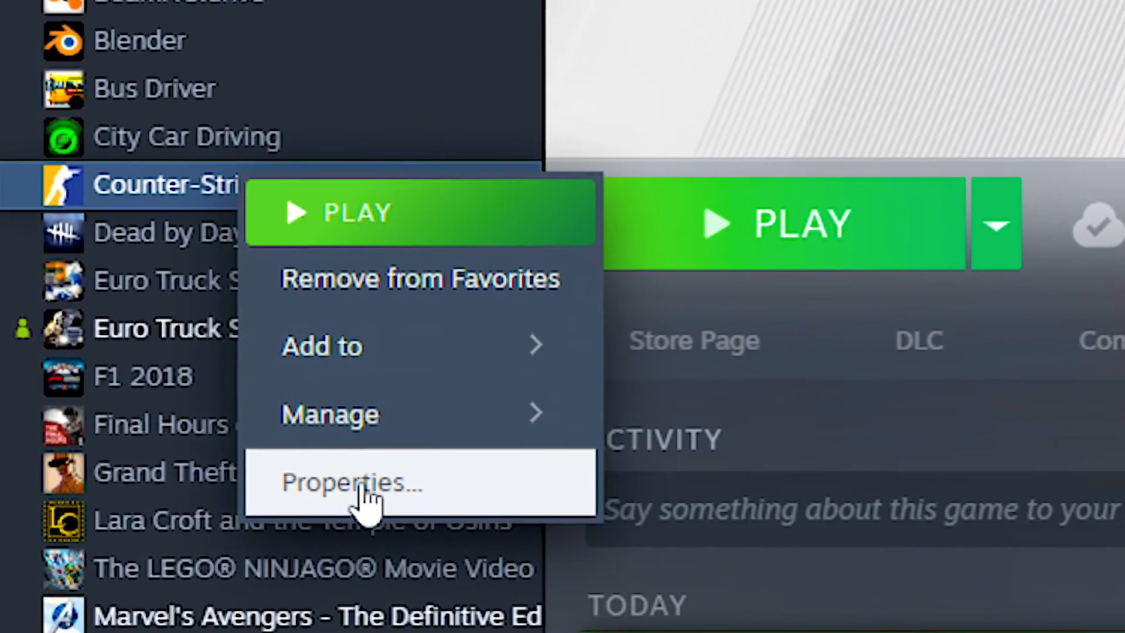
click(351, 483)
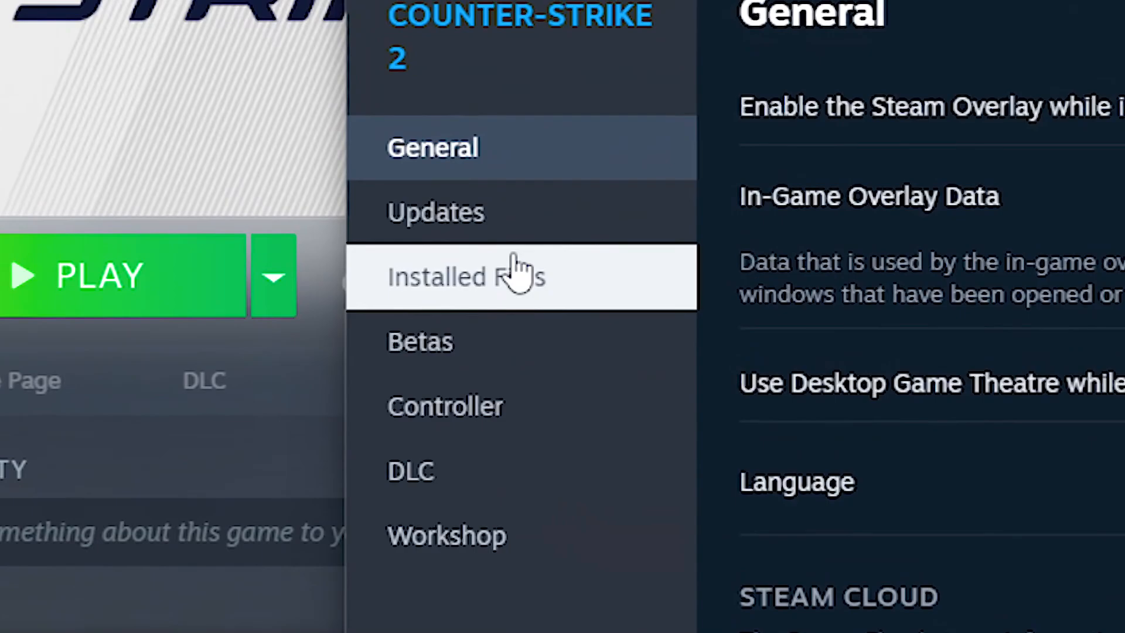
click(471, 276)
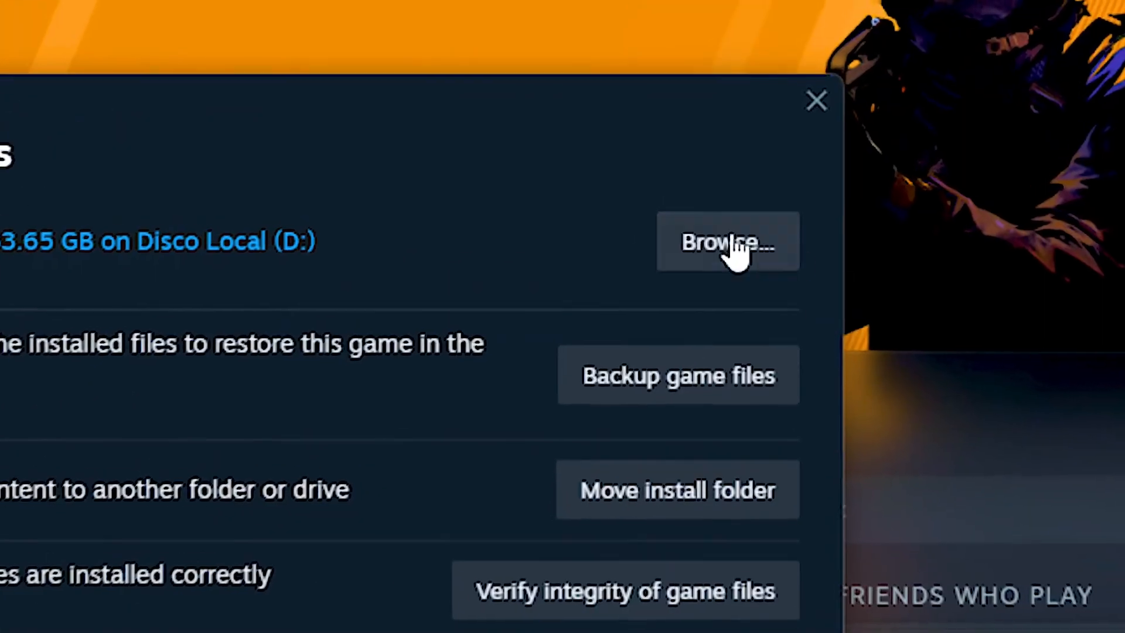
click(728, 242)
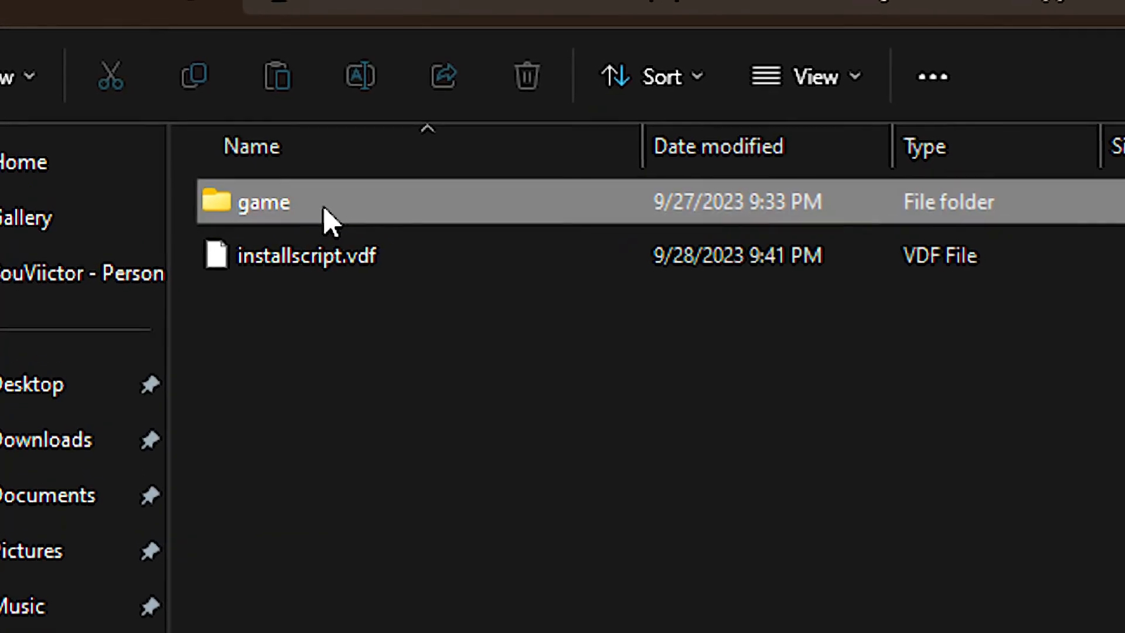
double_click(264, 202)
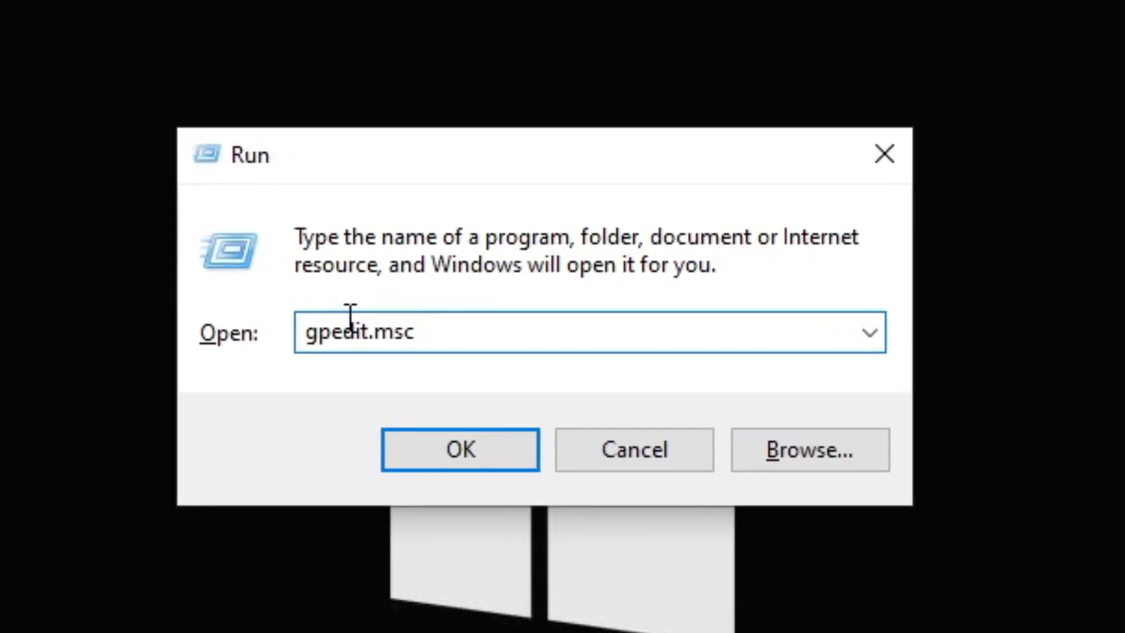
Run gpedit.msc and enable 'Let Windows apps run in the background' under Administrative Templates.
click(461, 450)
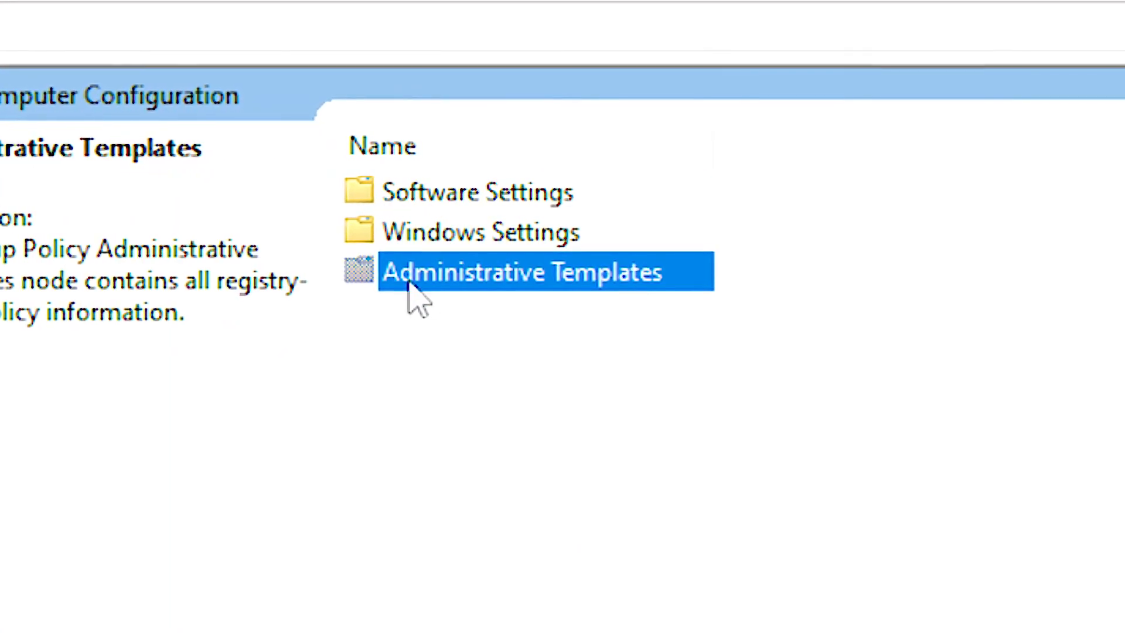
double_click(521, 272)
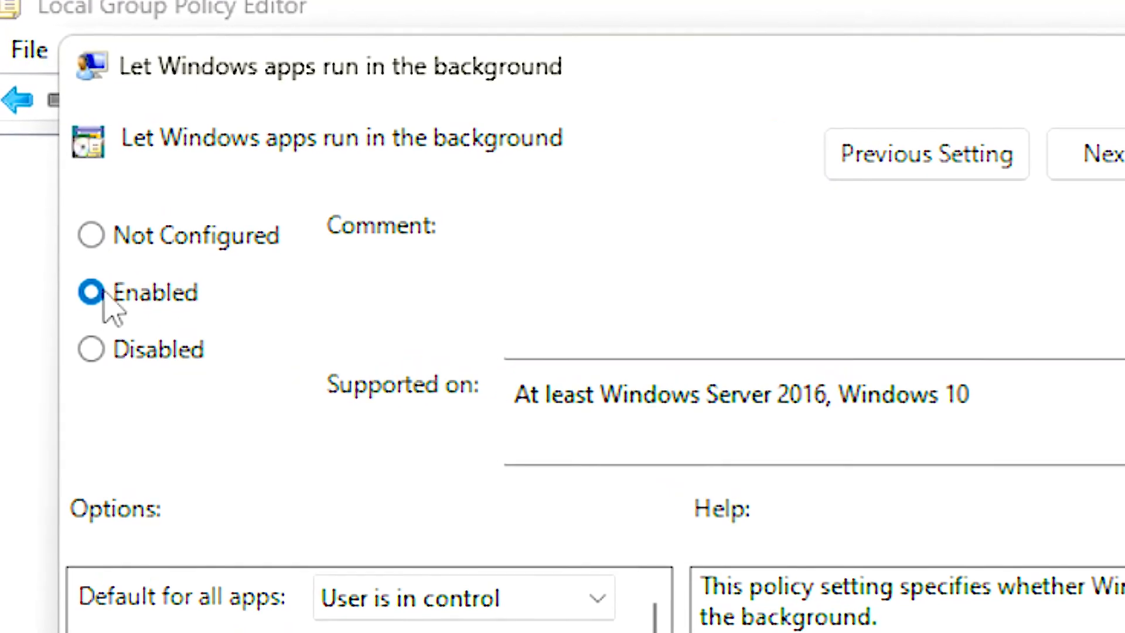
scroll(down, 3)
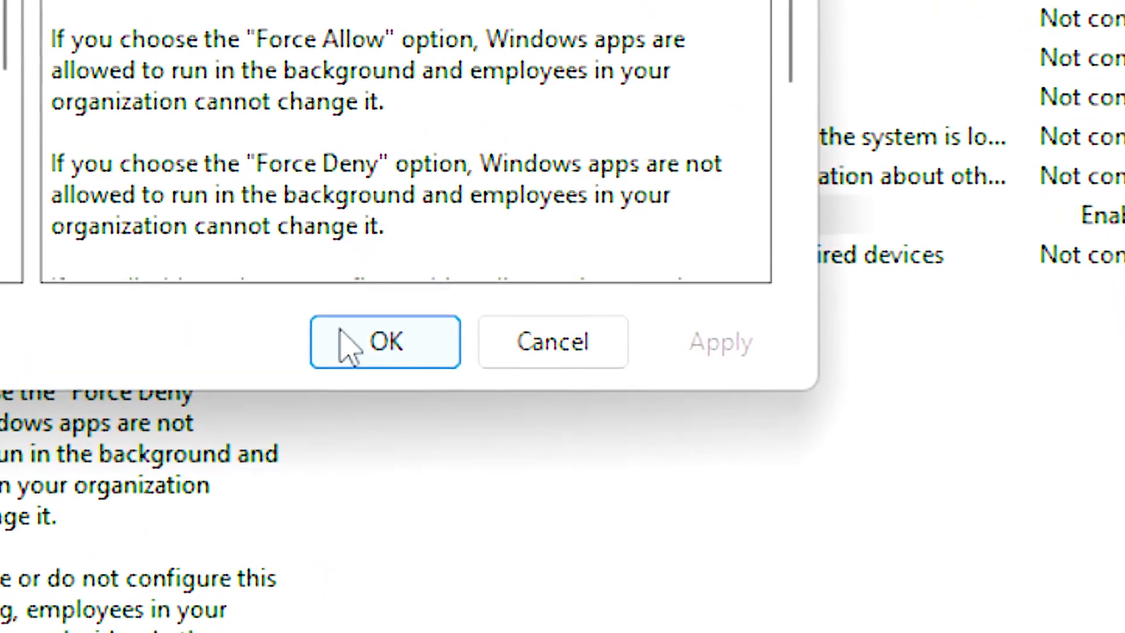
click(384, 342)
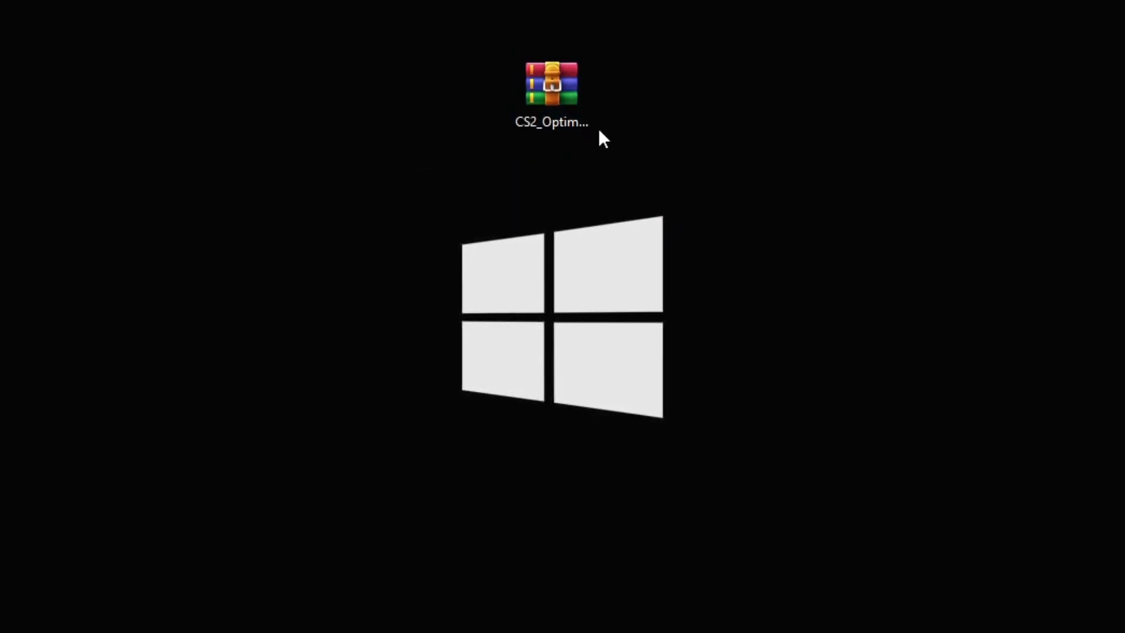
Open the CS2_Optimal Pack archive from the desktop.
double_click(552, 77)
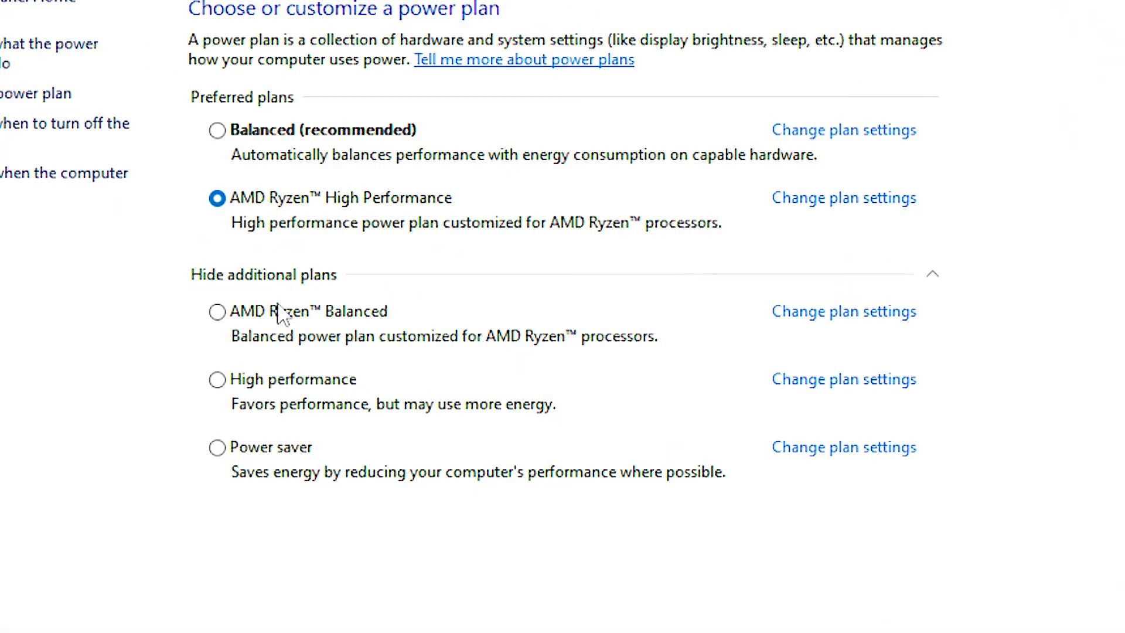
Select High performance as the active power plan in Power Options.
click(217, 380)
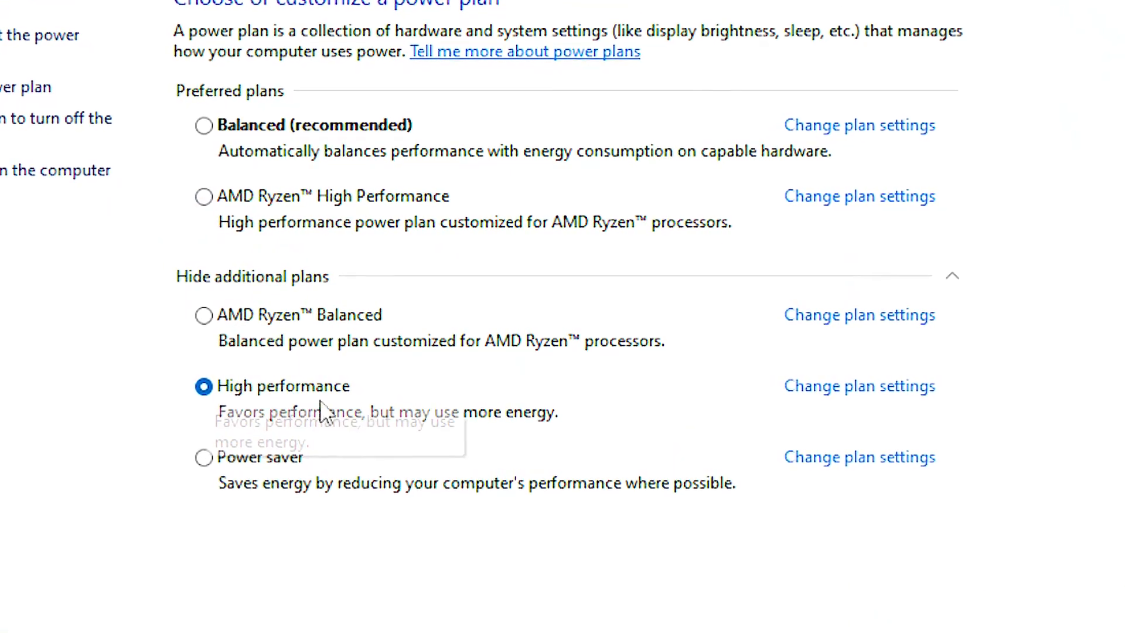
click(204, 195)
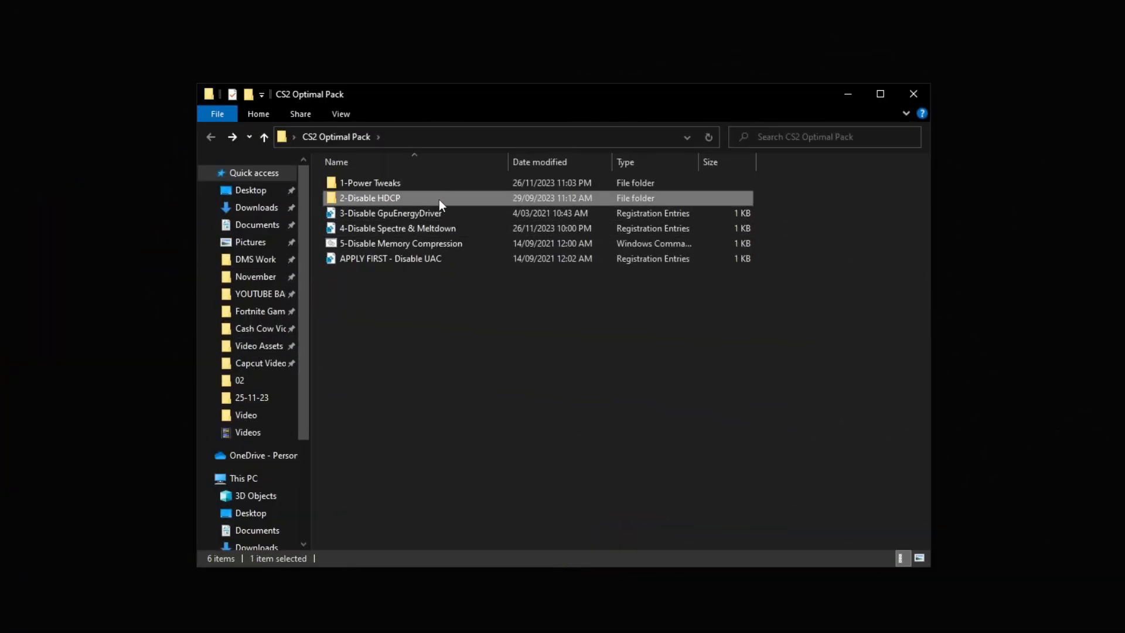
Run Disable HDCP.reg from the 2-Disable HDCP folder and confirm the registry change.
double_click(369, 198)
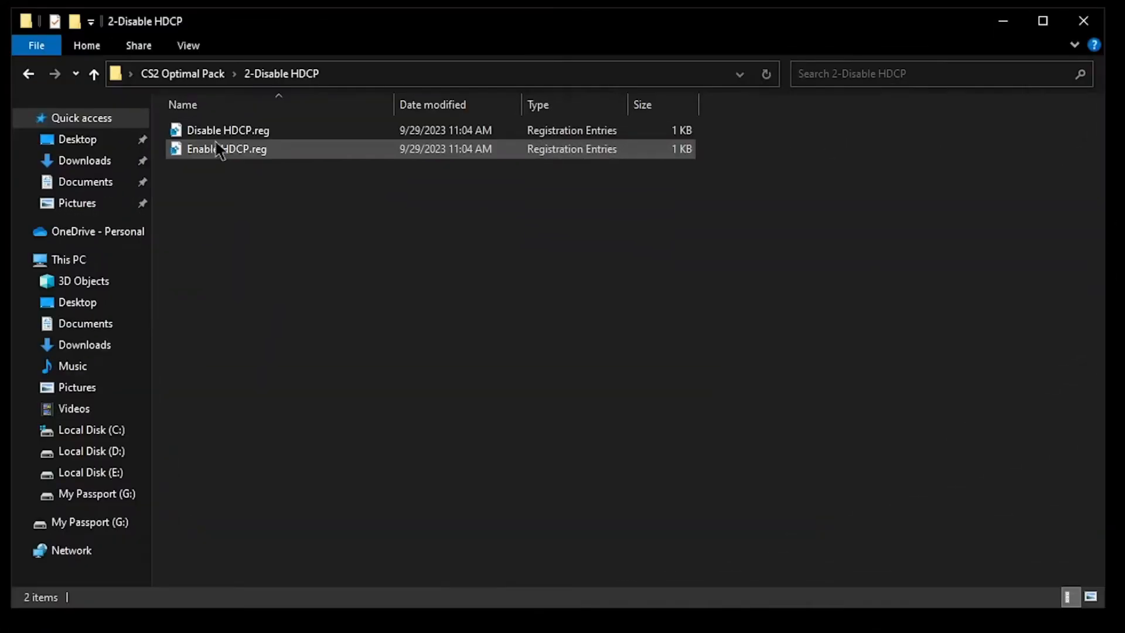
double_click(225, 130)
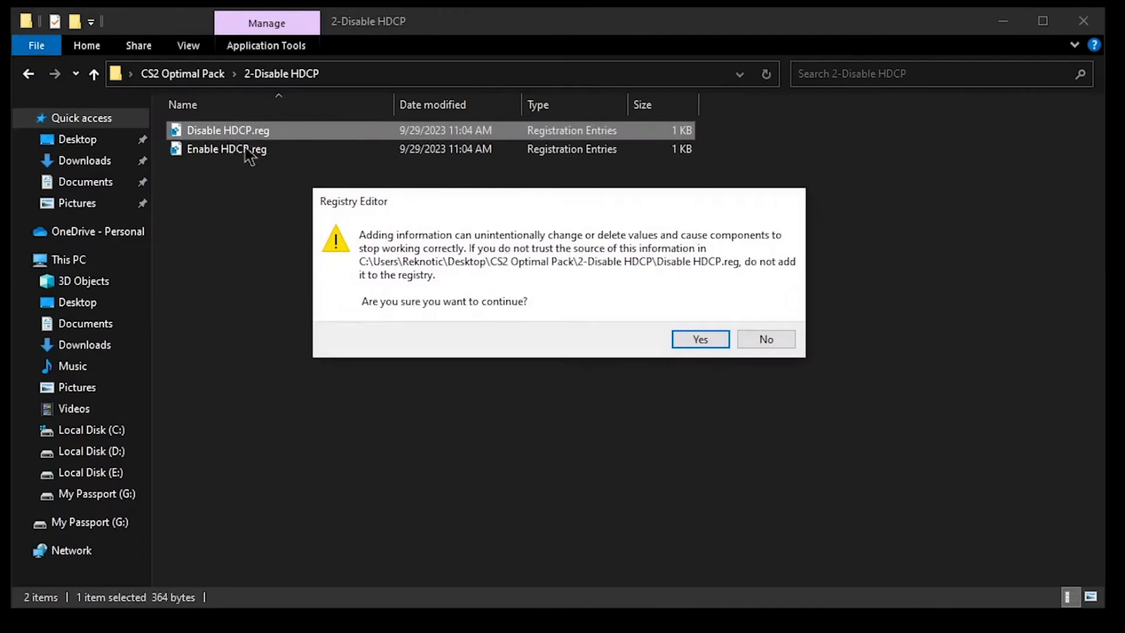
click(699, 340)
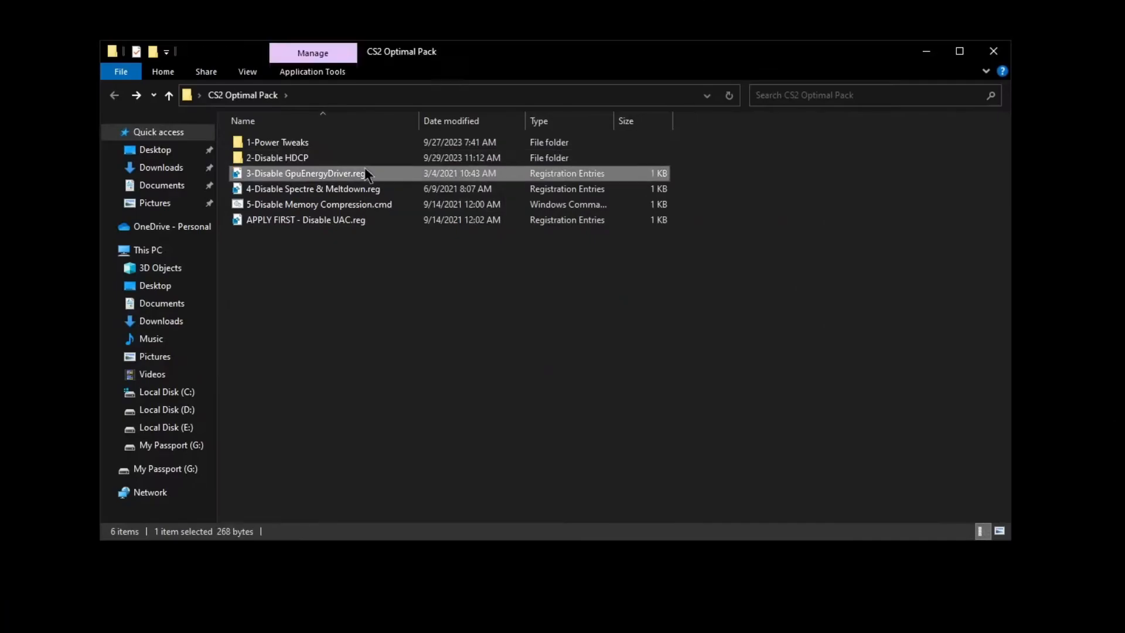
Run 3-Disable GpuEnergyDriver.reg and acknowledge the successful import.
double_click(305, 173)
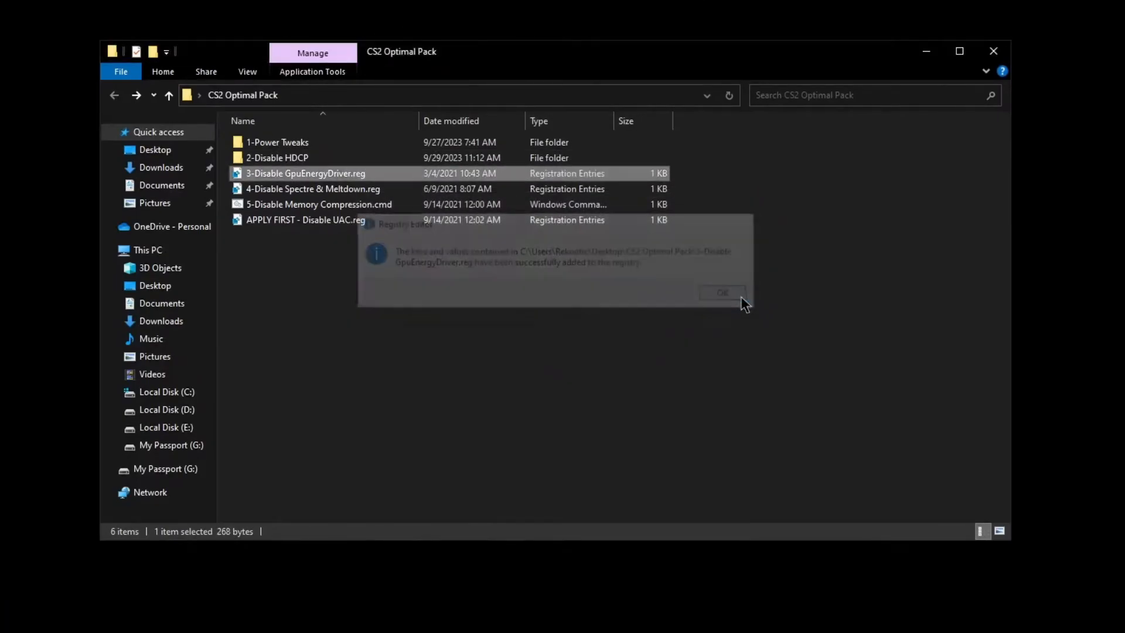
click(722, 293)
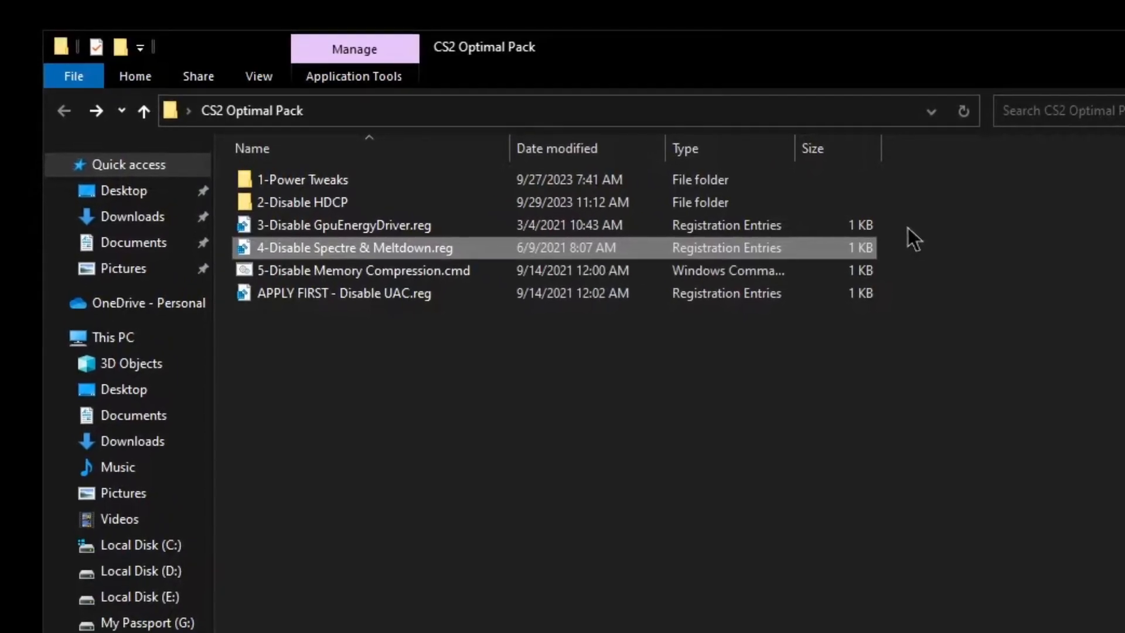
Apply 4-Disable Spectre & Meltdown.reg, then run 5-Disable Memory Compression.cmd.
double_click(366, 248)
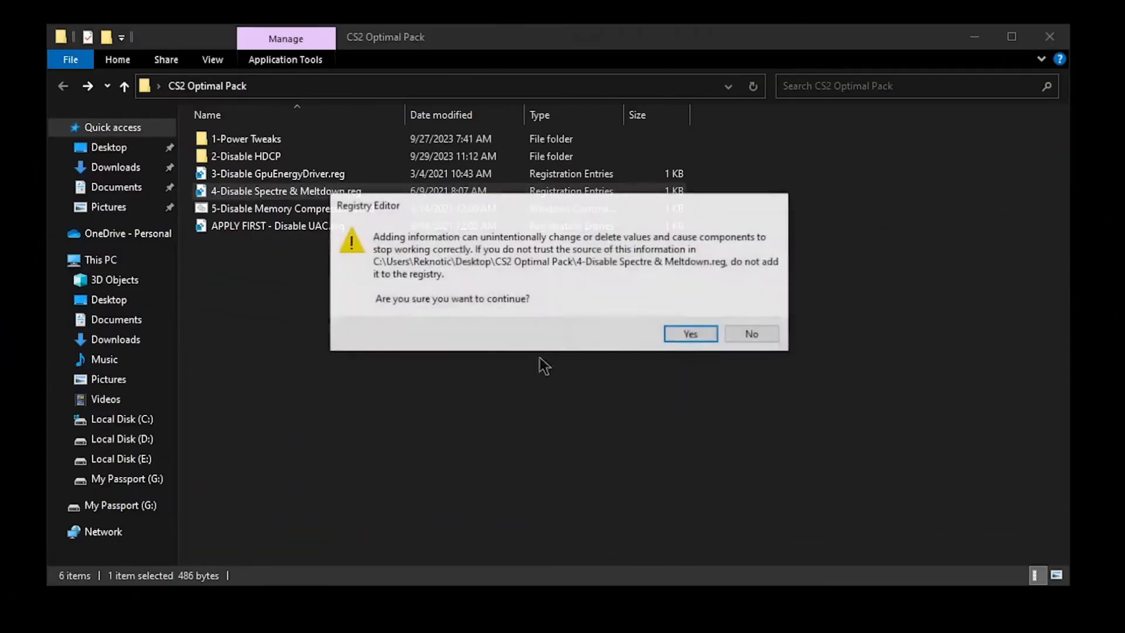
click(690, 333)
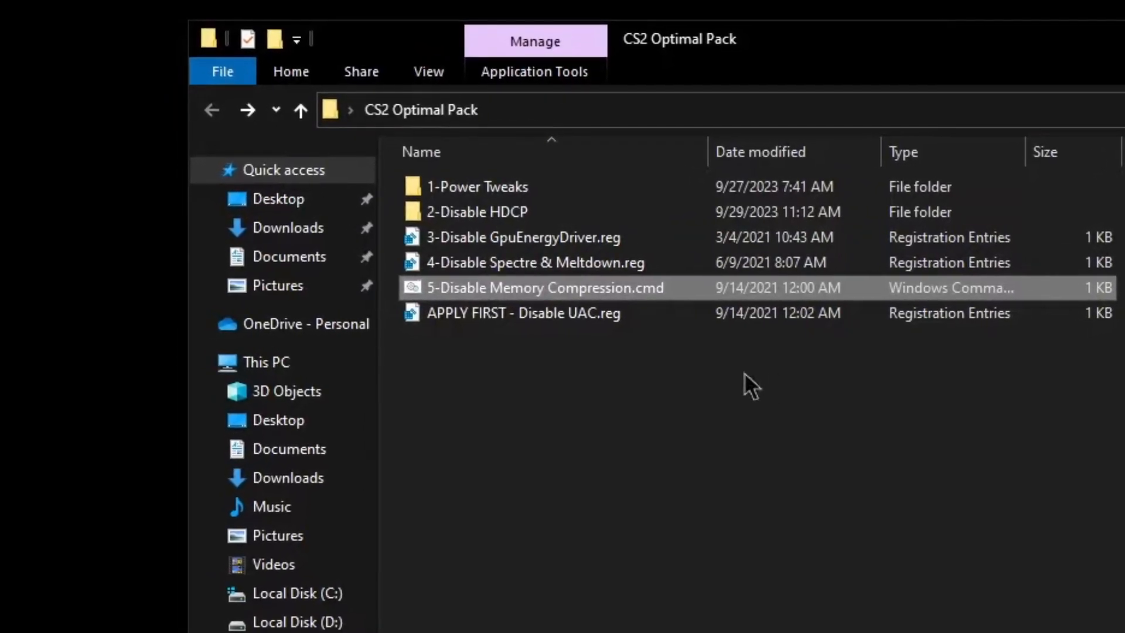
double_click(543, 288)
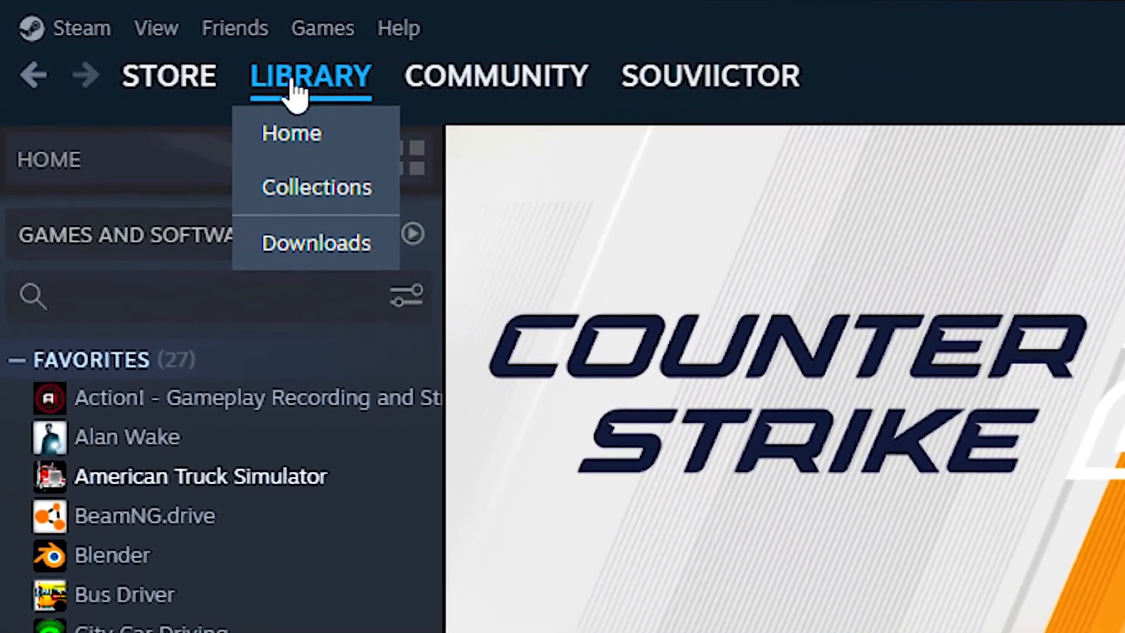
Open Counter-Strike 2's properties from the Steam library.
click(164, 257)
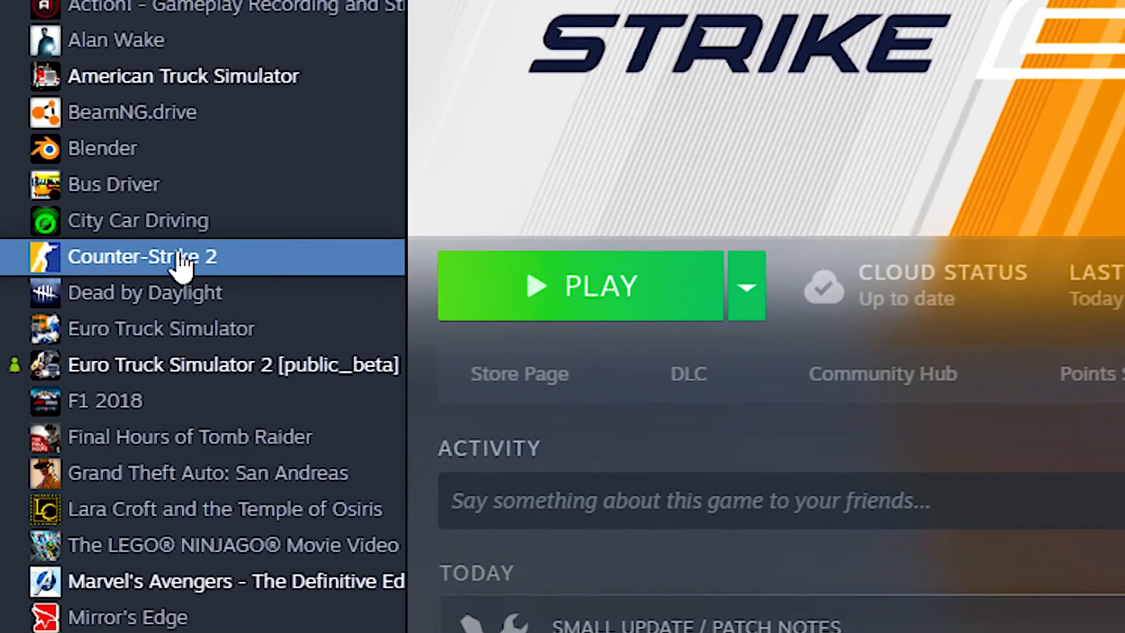
right_click(164, 256)
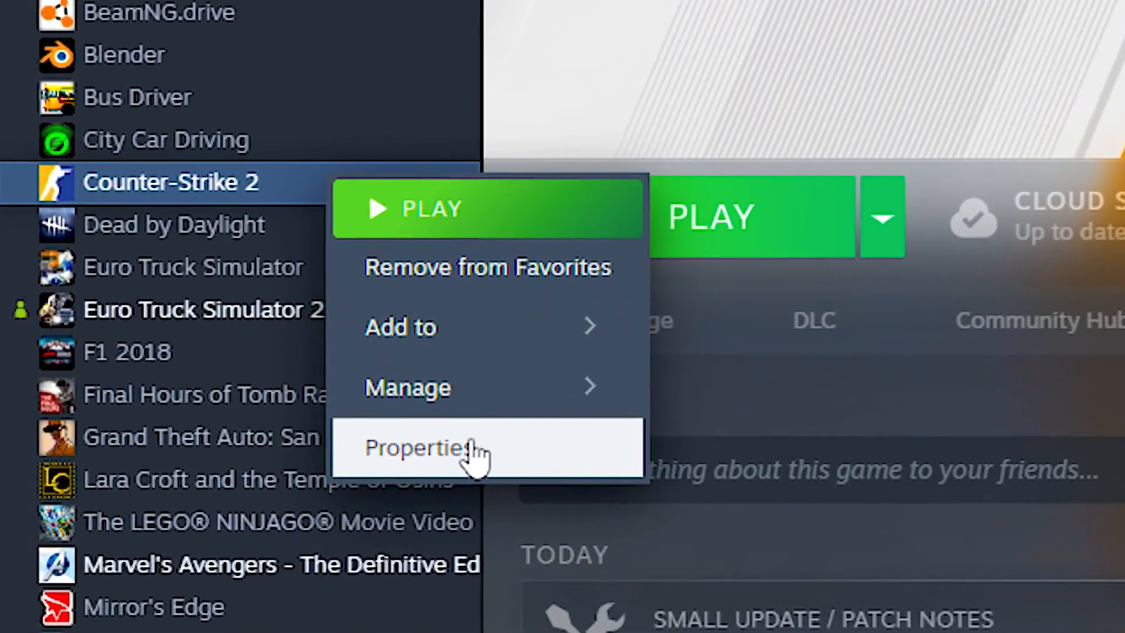
click(418, 447)
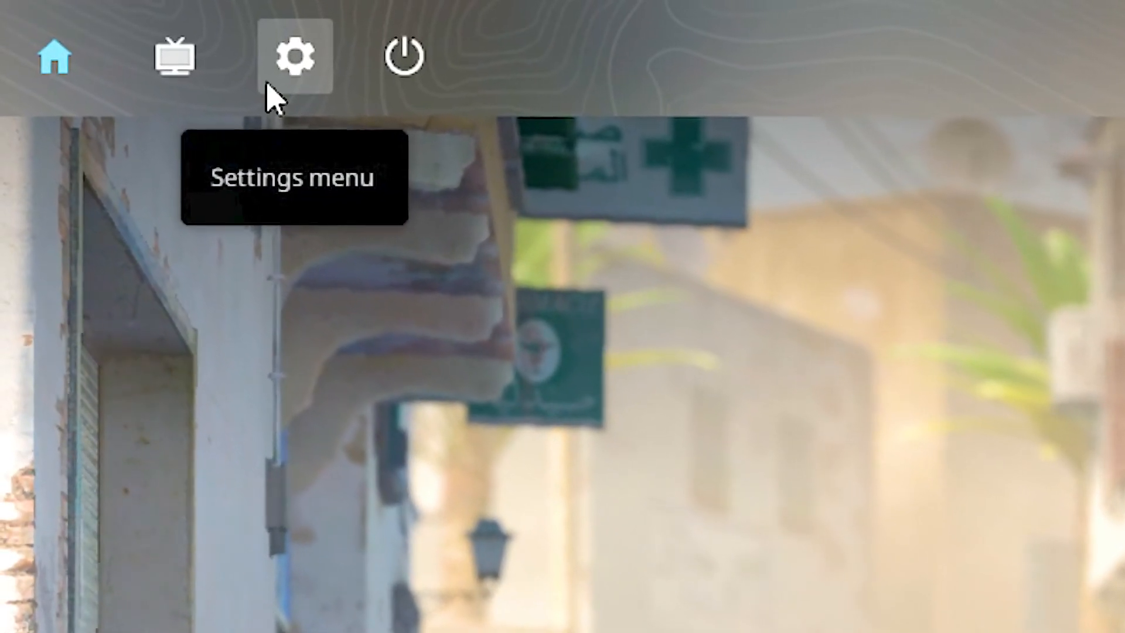
In CS2 Advanced Video, disable Boost Player Contrast and Vertical Sync with Low/None presets.
click(293, 54)
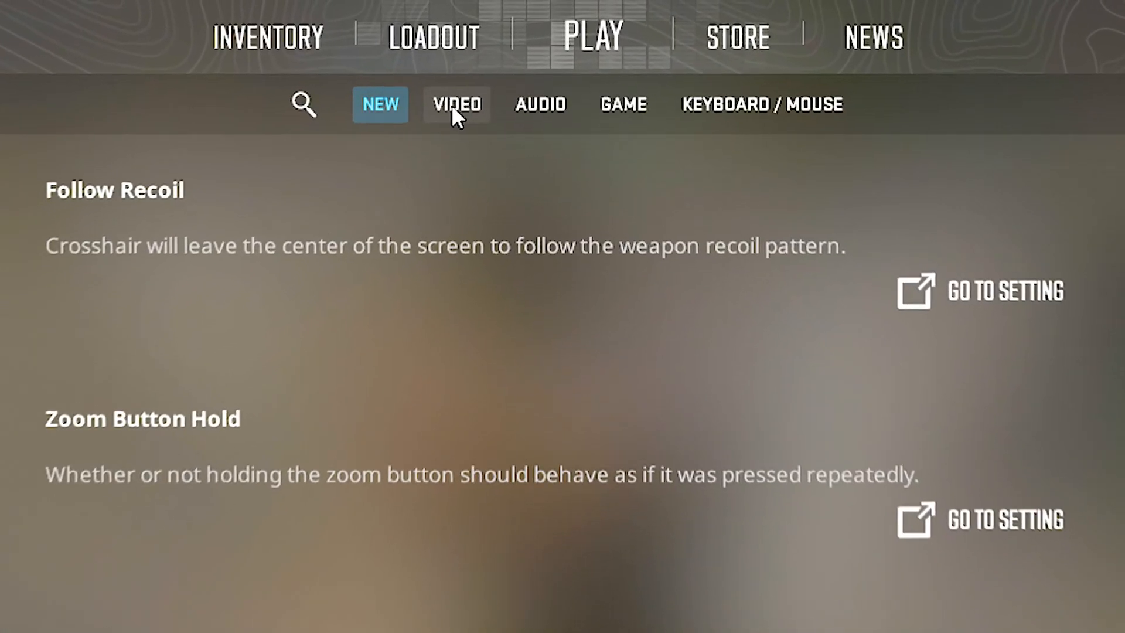
click(454, 104)
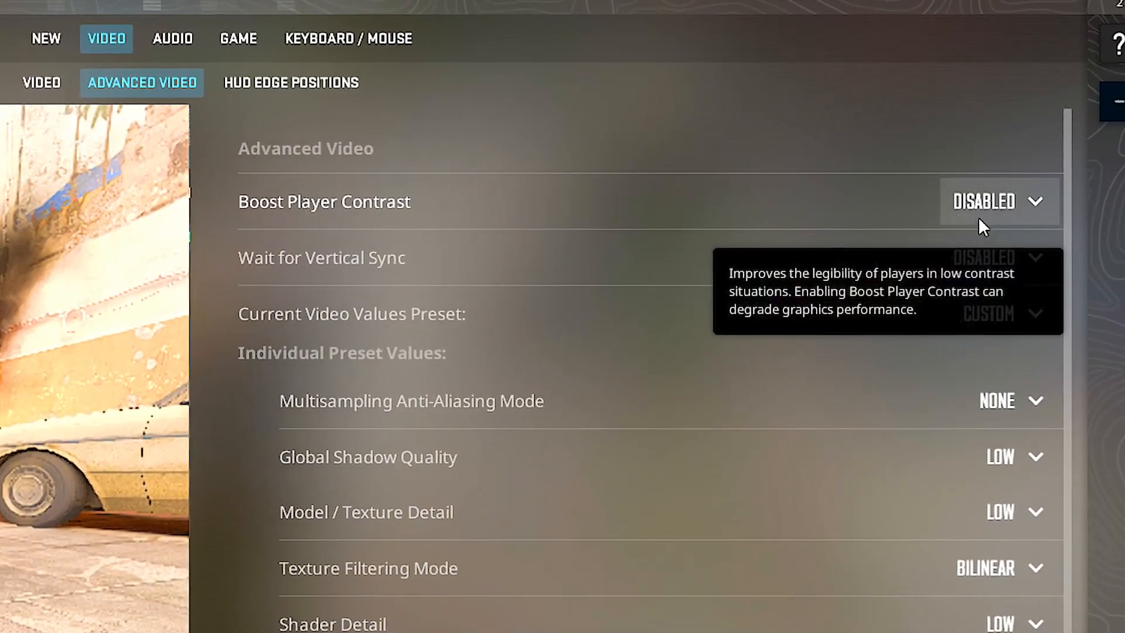
mouse_move(277, 274)
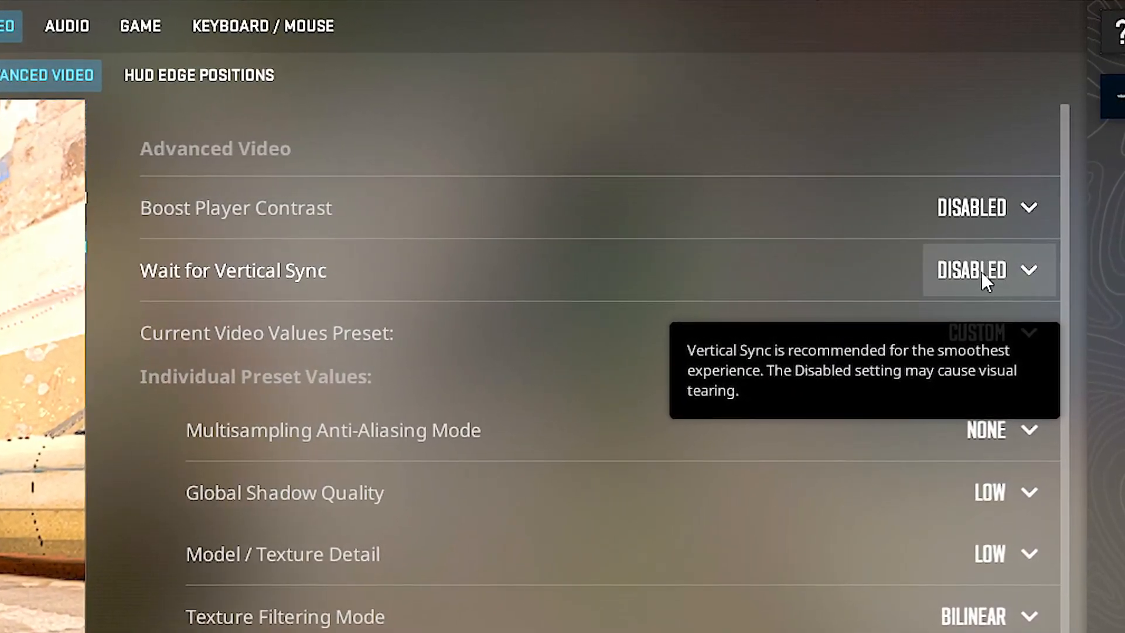
scroll(down, 3)
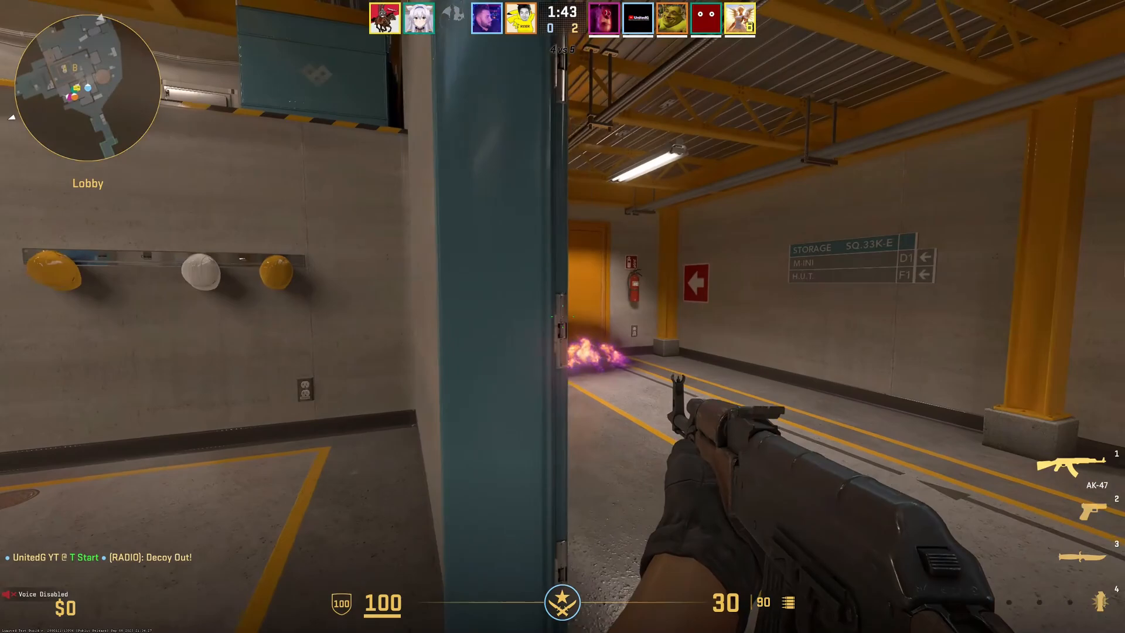
mouse_move(562, 317)
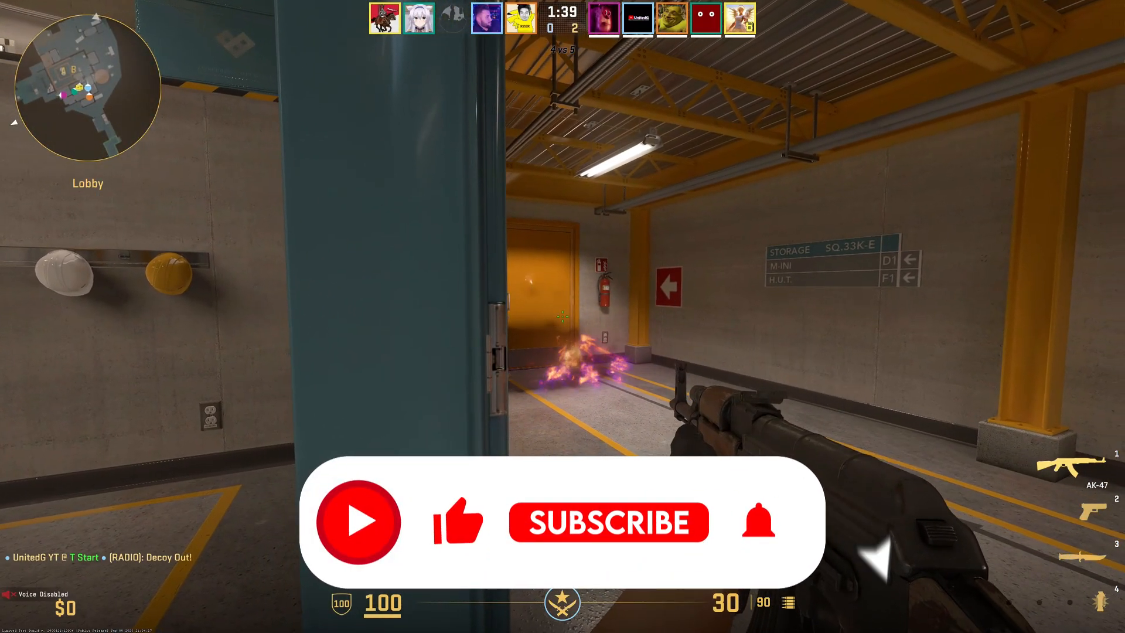
click(608, 523)
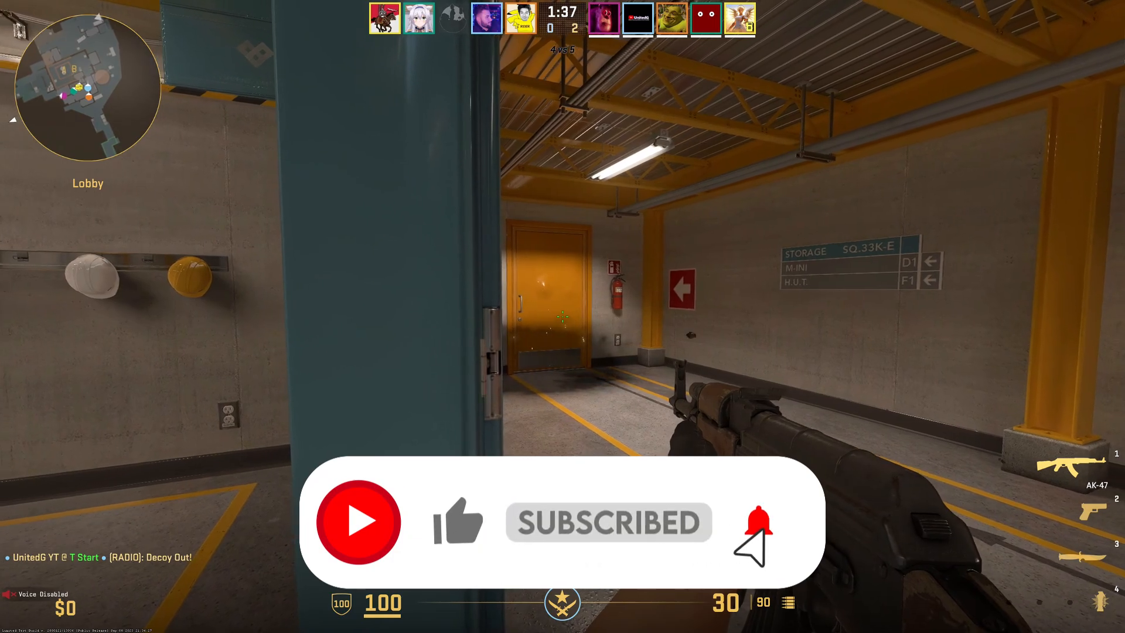